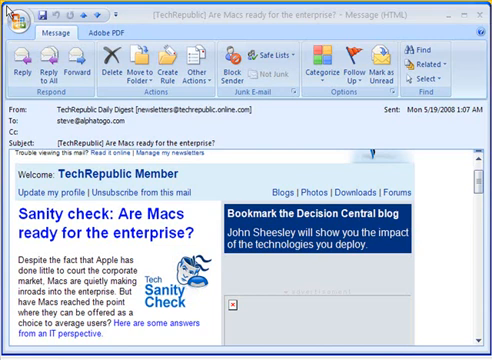
pyautogui.moveTo(296, 115)
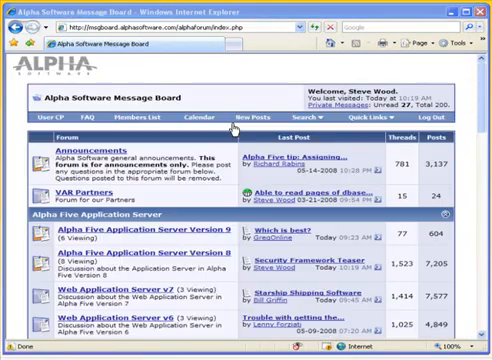
pyautogui.moveTo(160, 207)
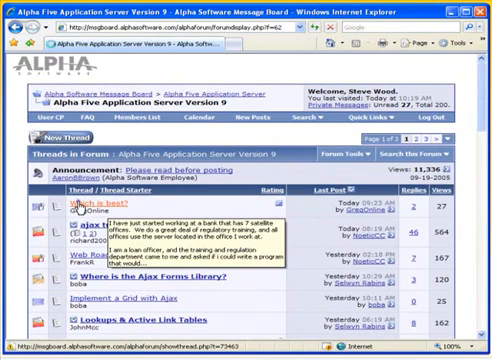
# Open the 'Which is best?' thread in the Application Server Version 9 forum
pyautogui.click(58, 209)
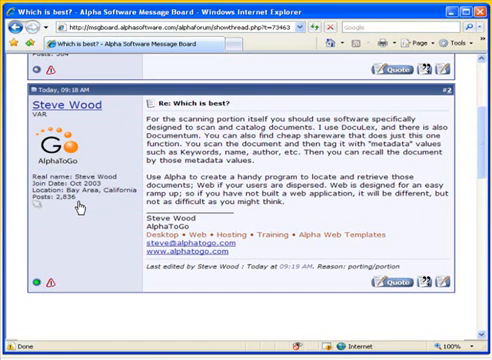
pyautogui.moveTo(195, 237)
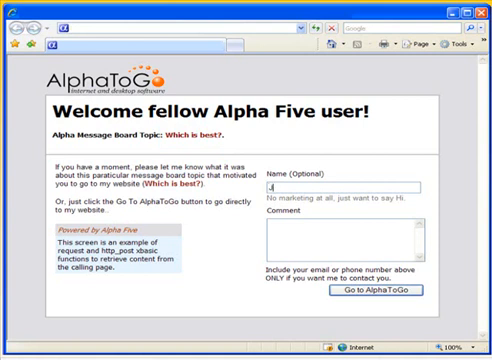
# Enter the name and the comment 'I want to learn more about Alpha Five.'
pyautogui.write('Jon')
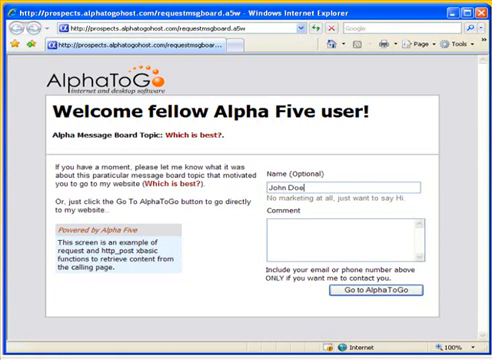
pyautogui.write('I want to learn more')
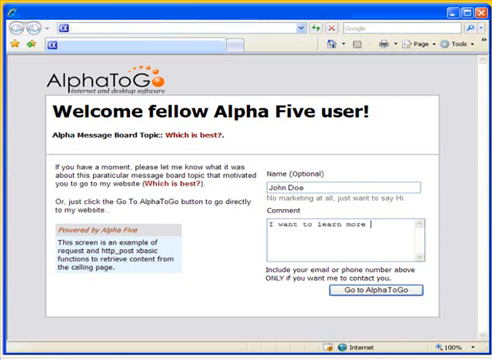
pyautogui.write('about Alpha Five.')
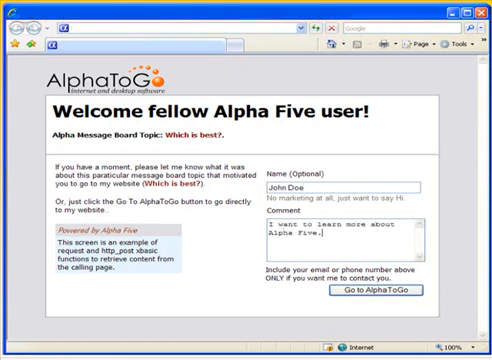